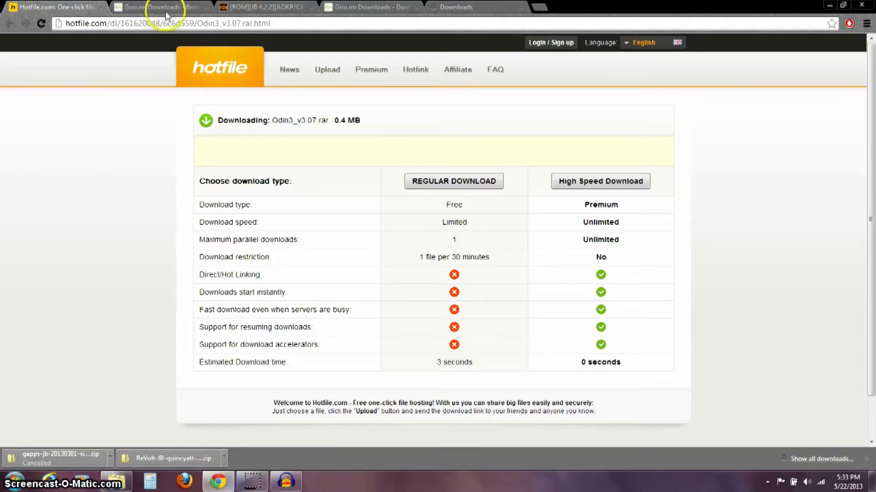
mouse_move(66, 37)
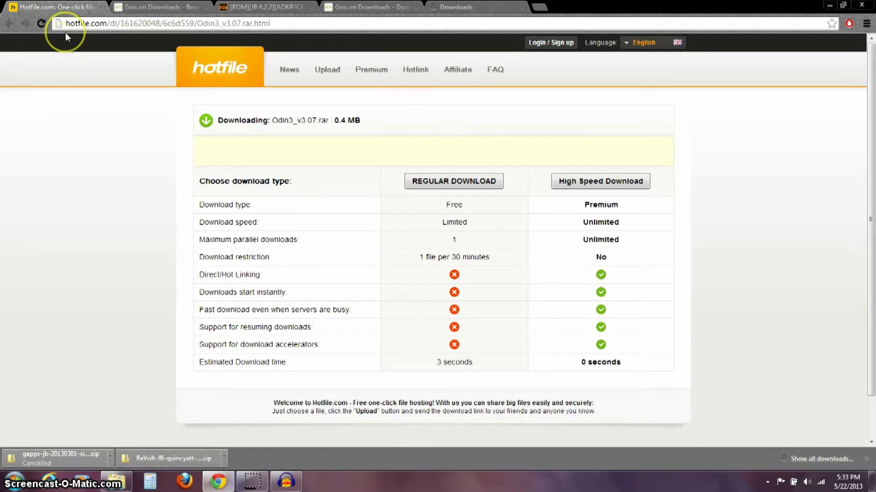
mouse_move(278, 120)
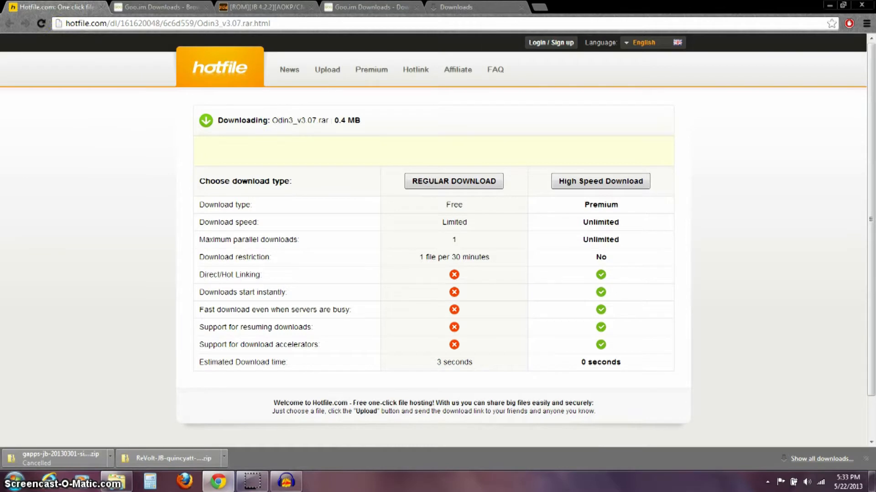
mouse_move(234, 142)
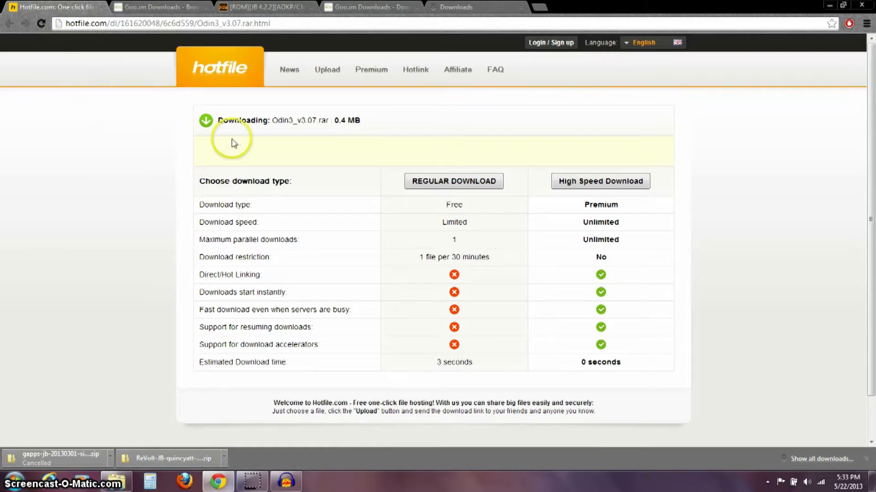
mouse_move(279, 123)
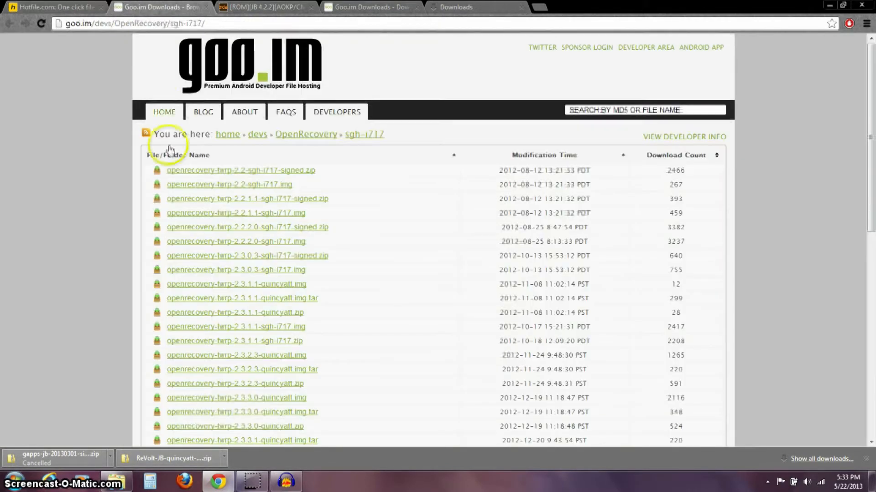
Browse the sgh-i717 TWRP files, expanding the 2.5.0.0 quincyatt img.tar entry.
scroll("down", 3)
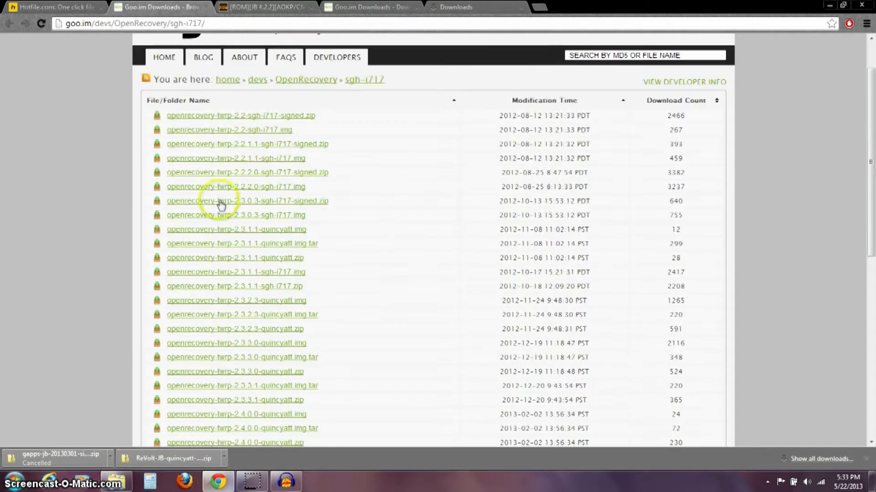
left_click(236, 228)
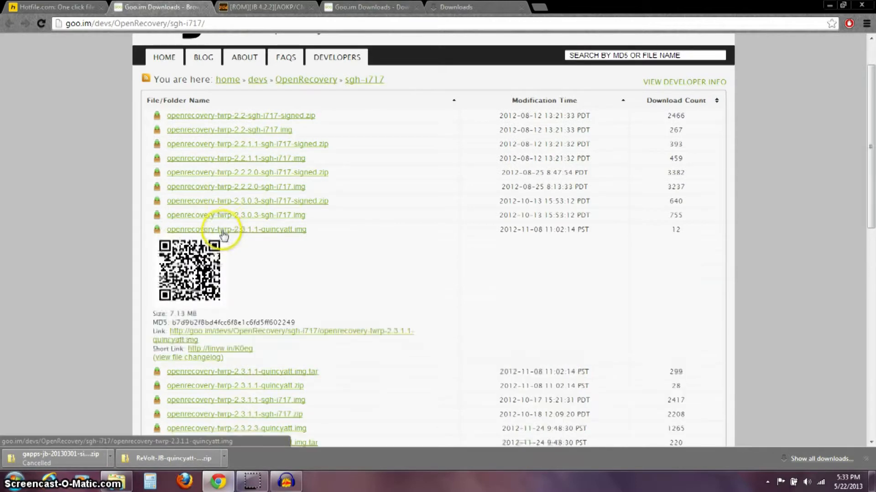
scroll("down", 3)
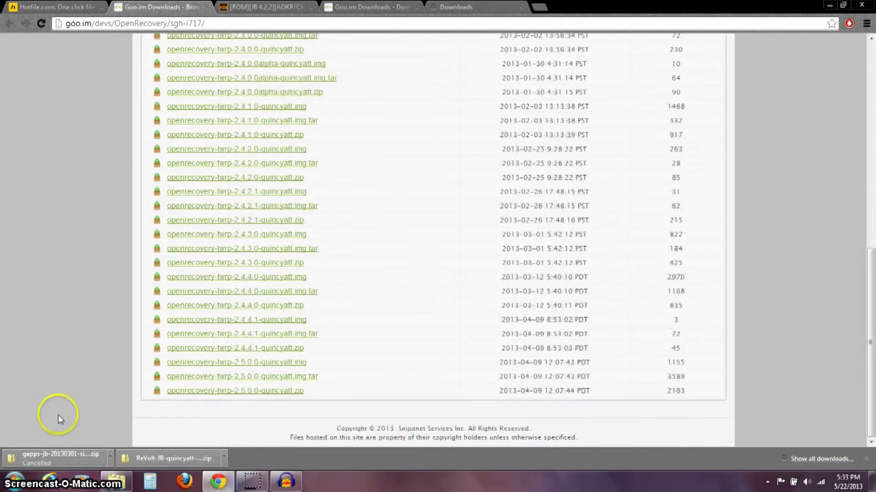
mouse_move(329, 381)
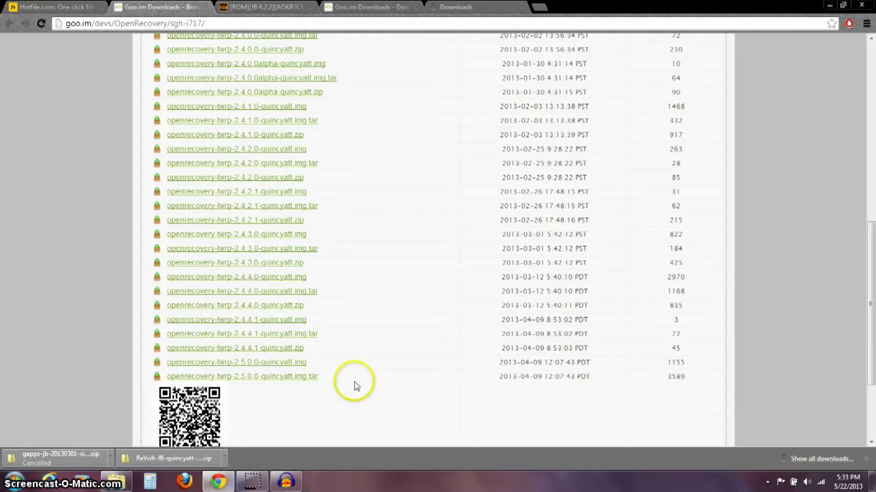
mouse_move(251, 385)
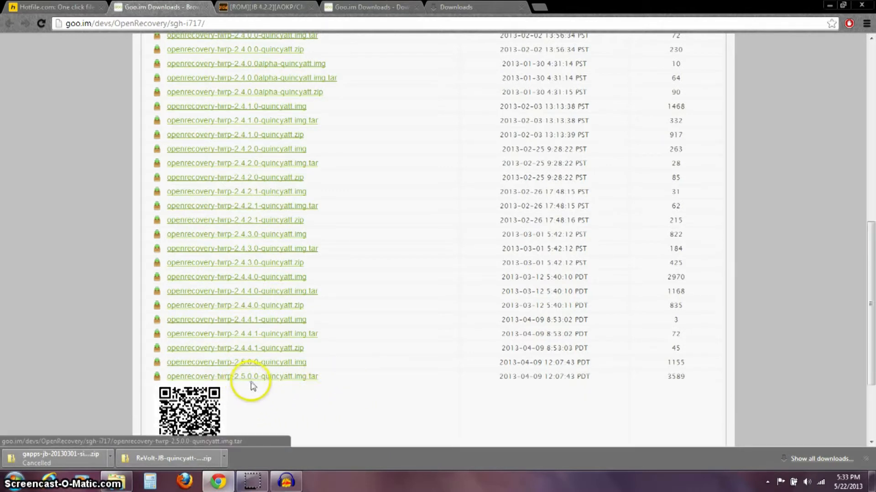
mouse_move(304, 386)
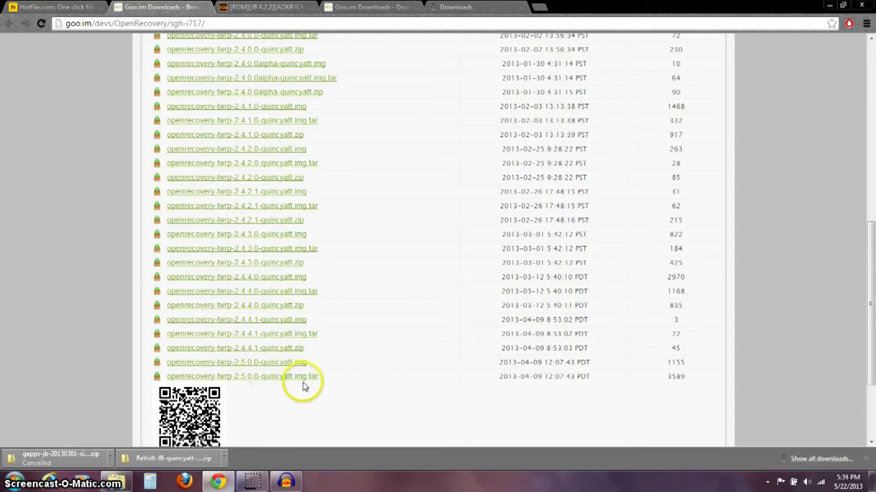
scroll("down", 3)
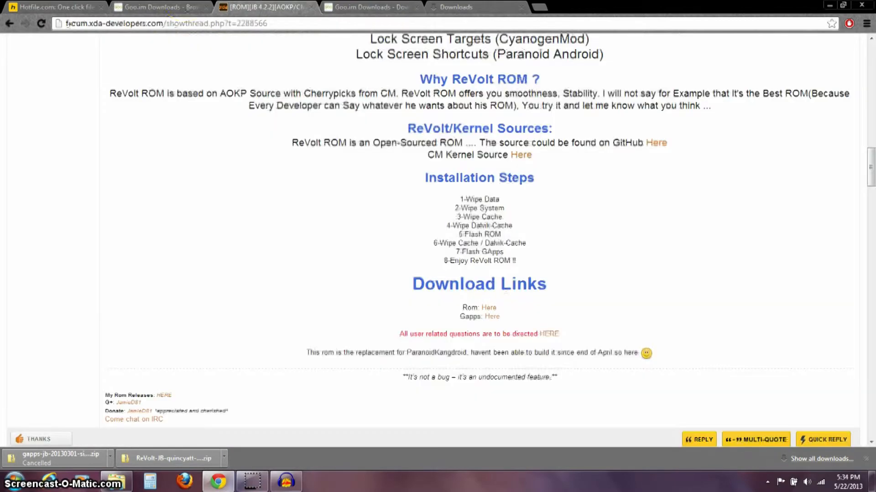
Scroll the ReVolt thread to reach its Download Links section.
scroll("up", 3)
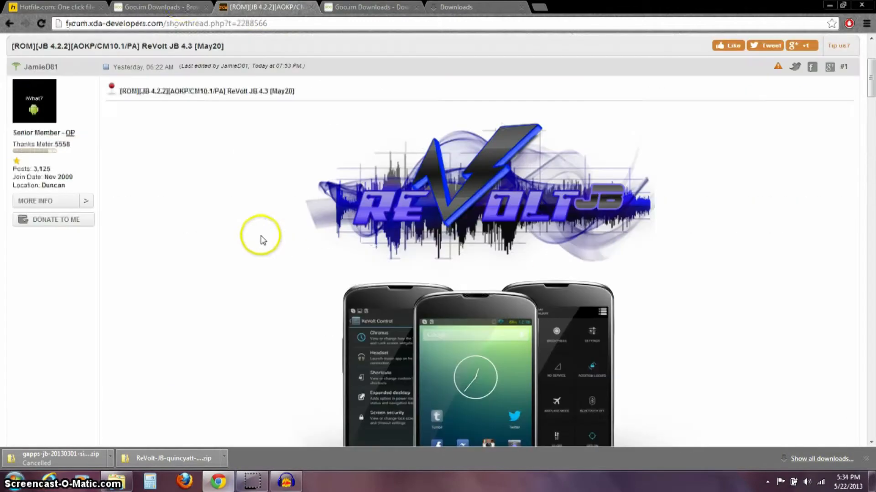
scroll("up", 3)
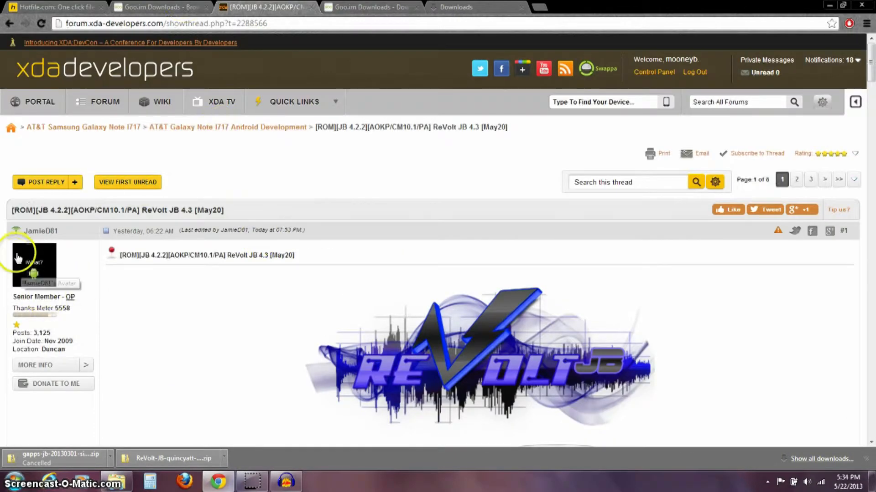
mouse_move(174, 214)
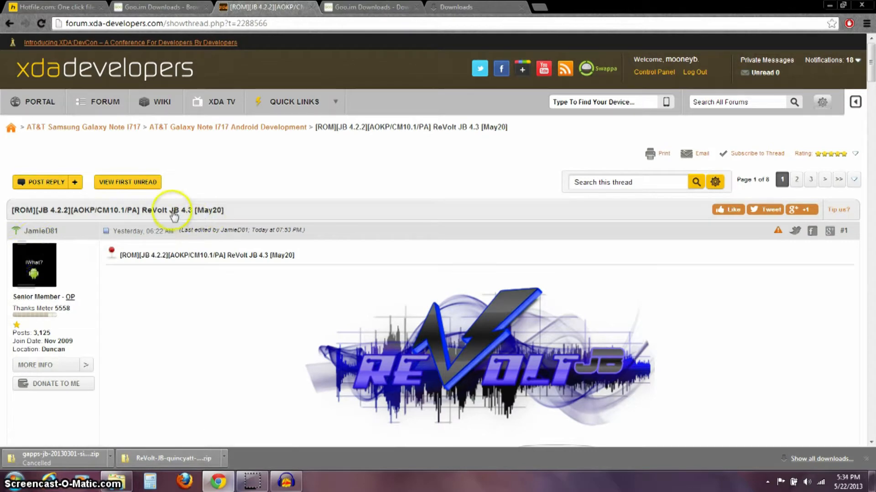
scroll("down", 3)
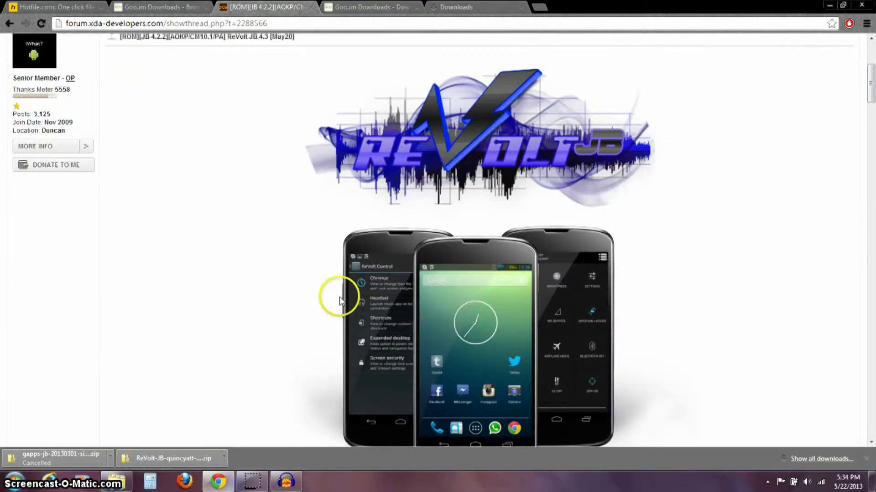
scroll("down", 3)
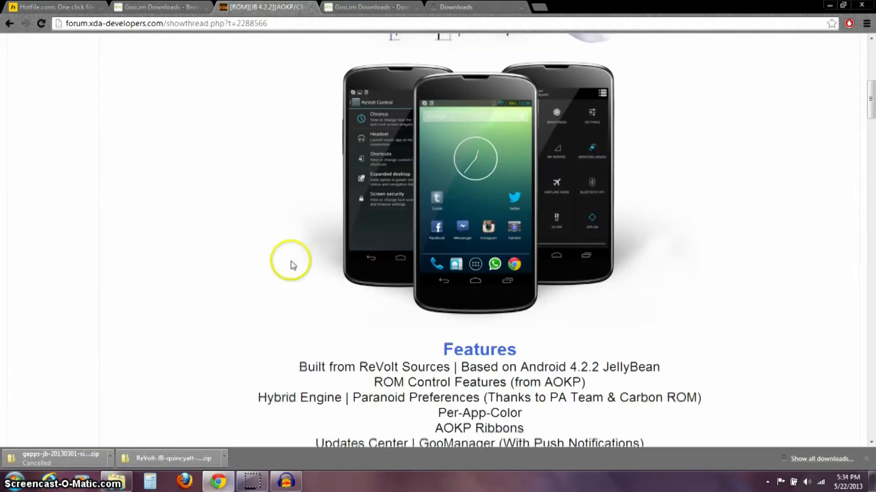
scroll("down", 3)
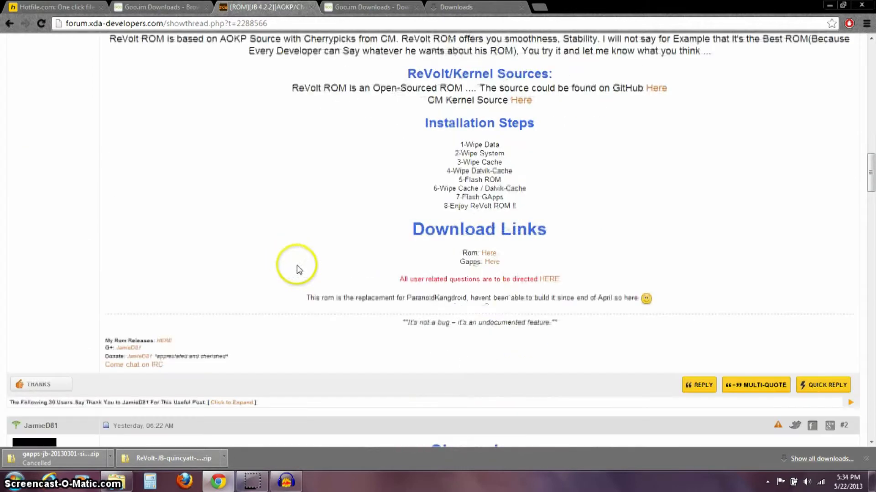
mouse_move(295, 184)
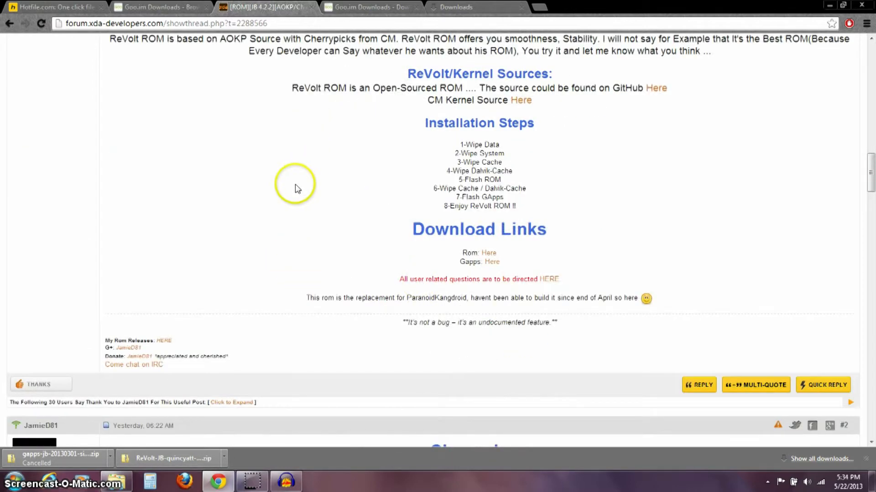
mouse_move(470, 254)
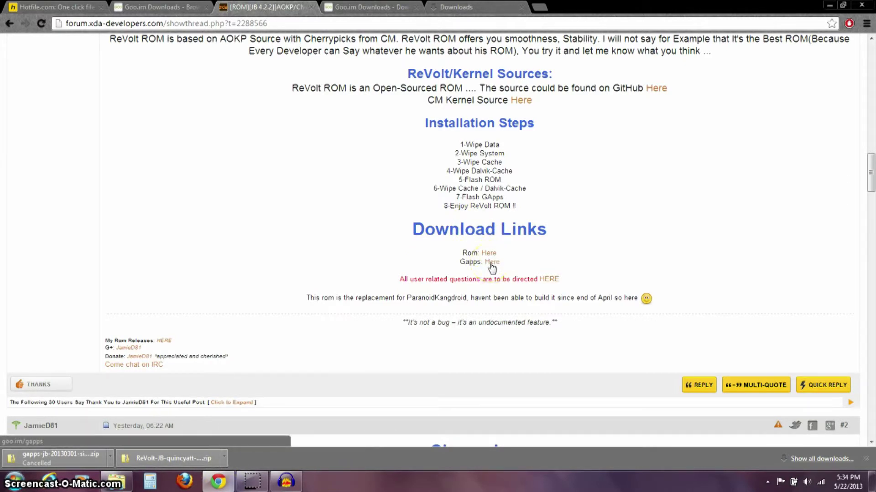
Follow the GApps link and get the 20130301 package for Android 4.2.2.
left_click(492, 262)
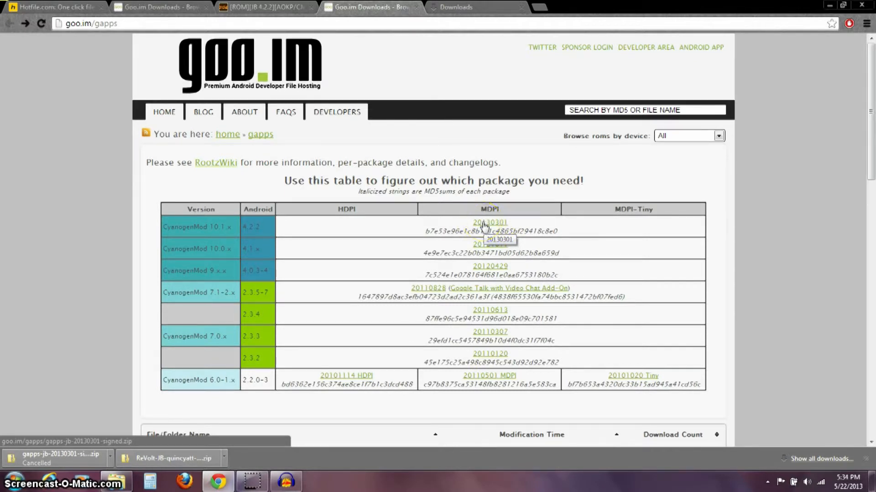
left_click(831, 5)
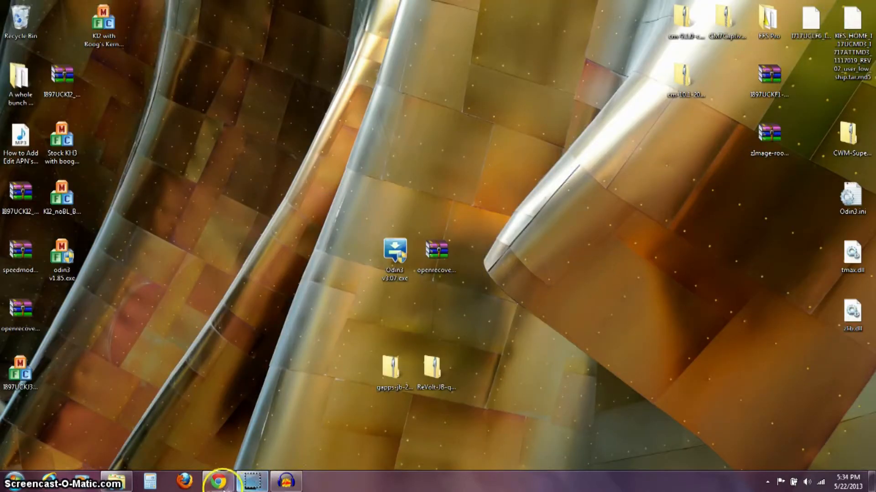
Reveal the desktop and move the ReVolt ROM zip beside the GApps zip.
left_click(218, 481)
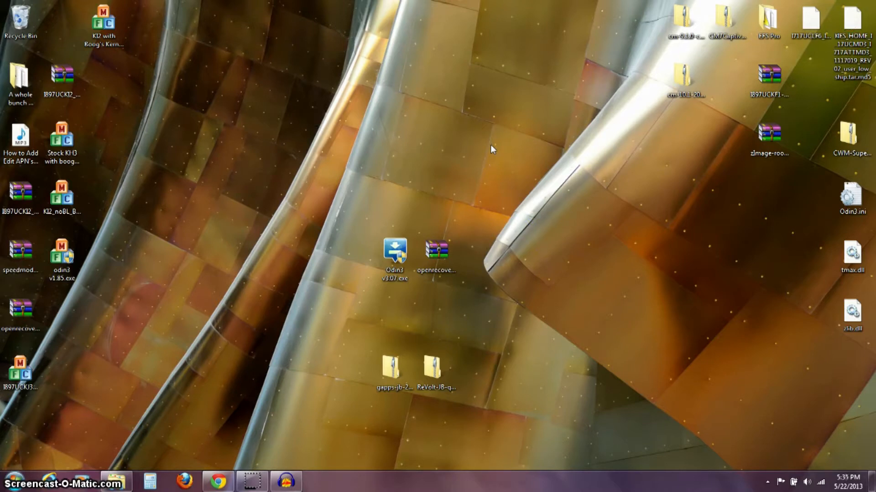
left_click(436, 369)
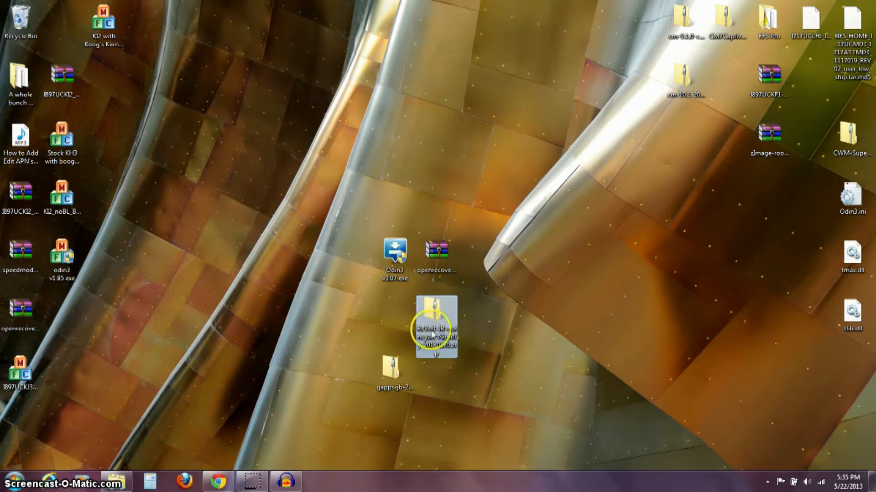
mouse_move(435, 329)
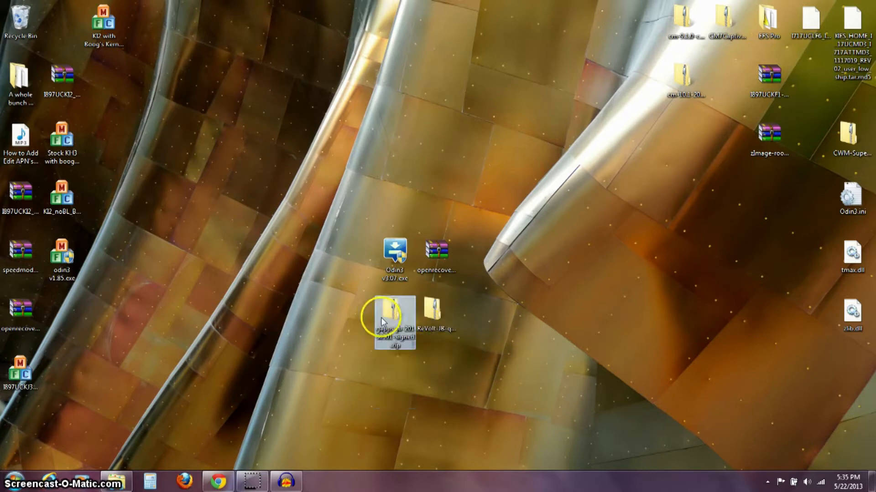
mouse_move(394, 335)
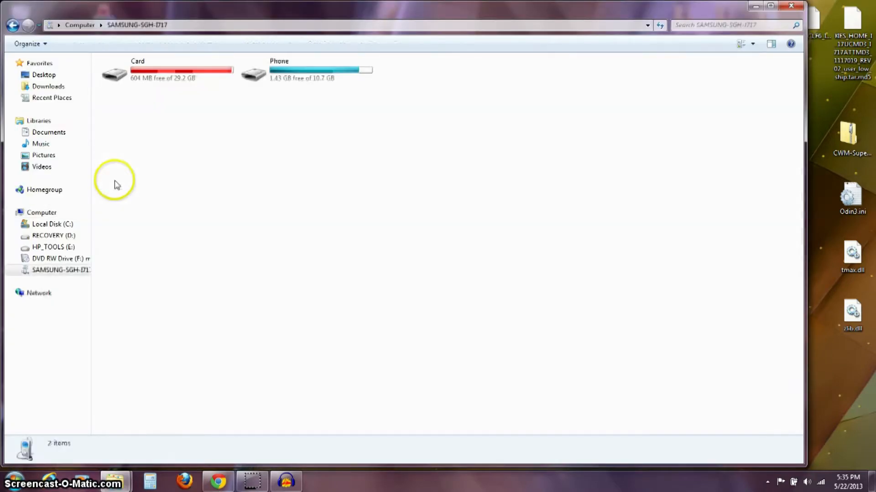
mouse_move(250, 120)
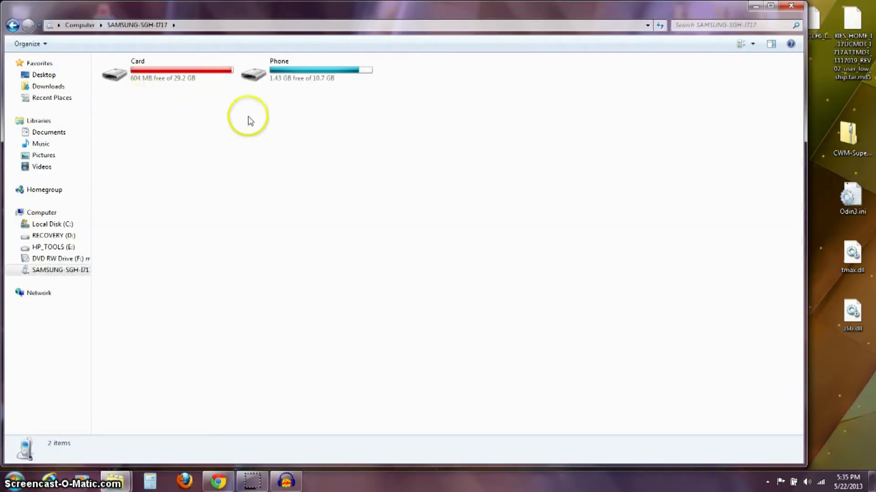
mouse_move(249, 122)
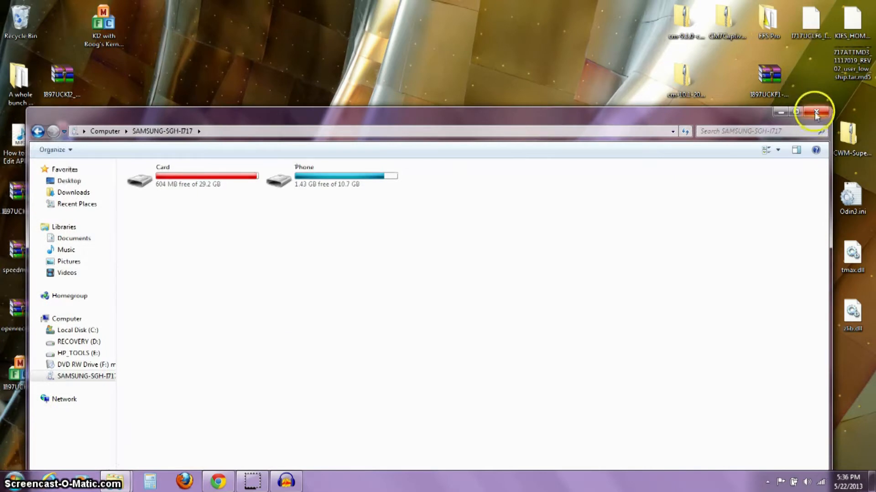
Close the phone storage window and open the Downloads folder.
left_click(815, 112)
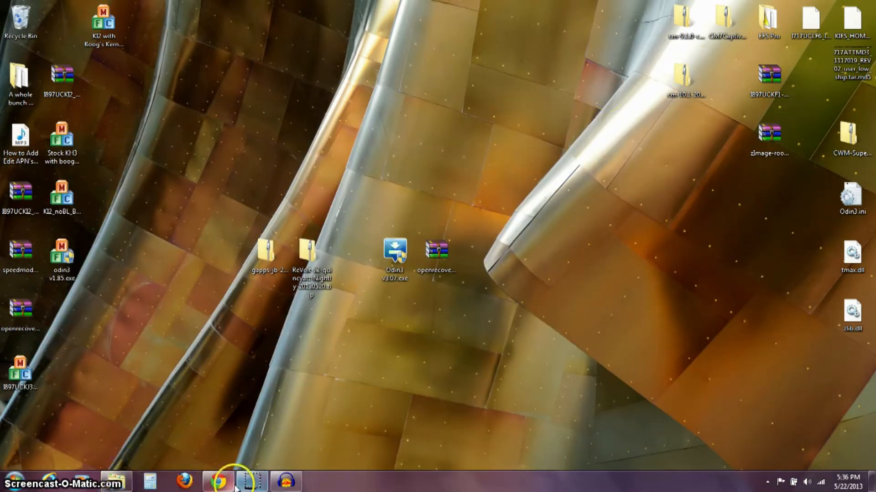
left_click(218, 481)
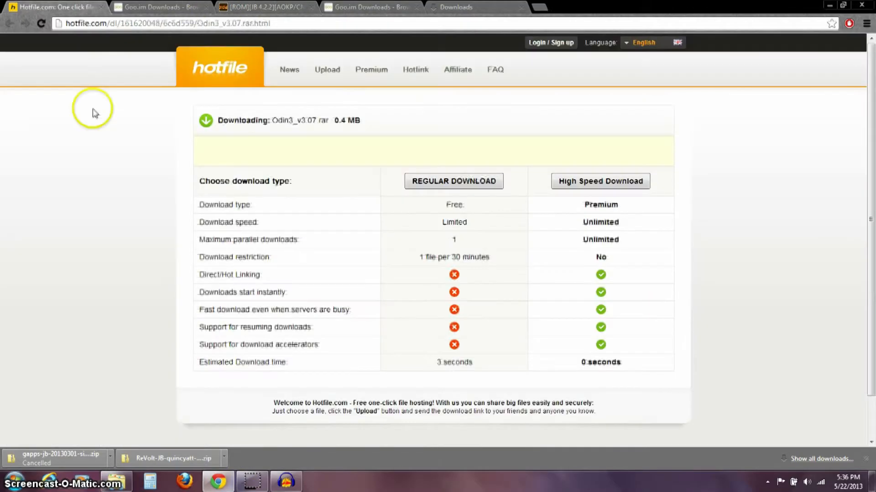
mouse_move(315, 122)
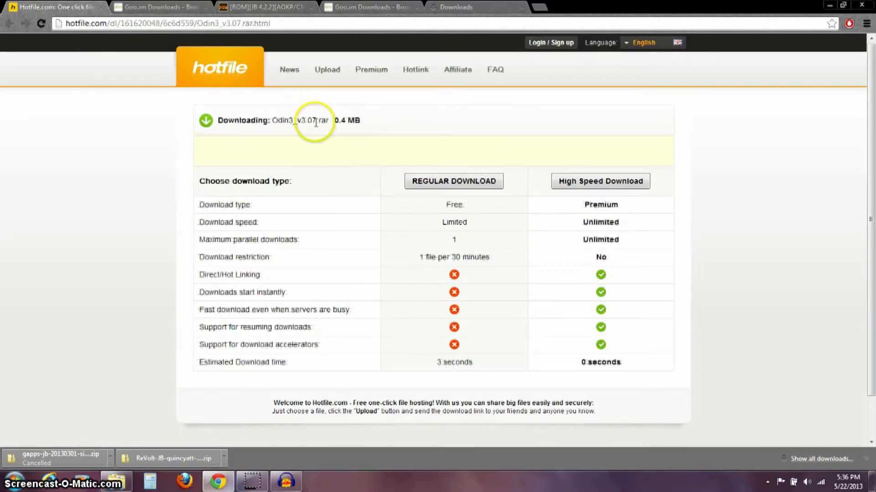
left_click(116, 480)
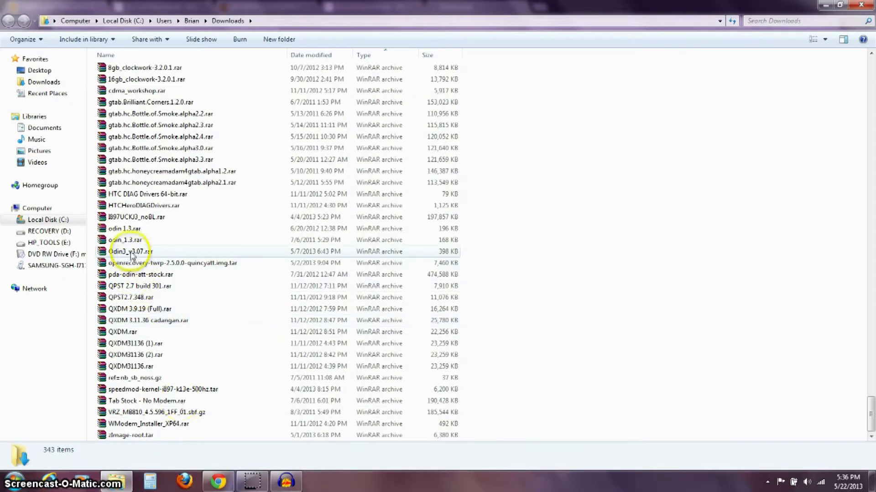
Open Odin3_v3.07.rar from Downloads in WinRAR.
left_click(130, 252)
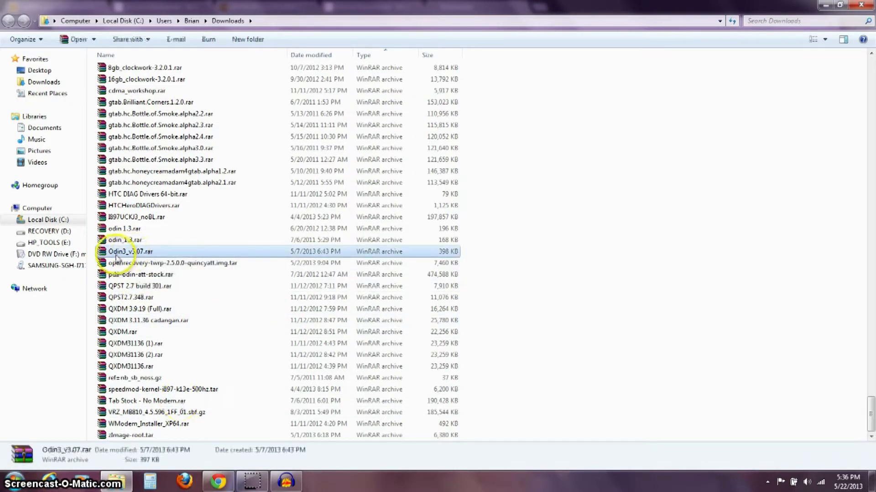
mouse_move(131, 252)
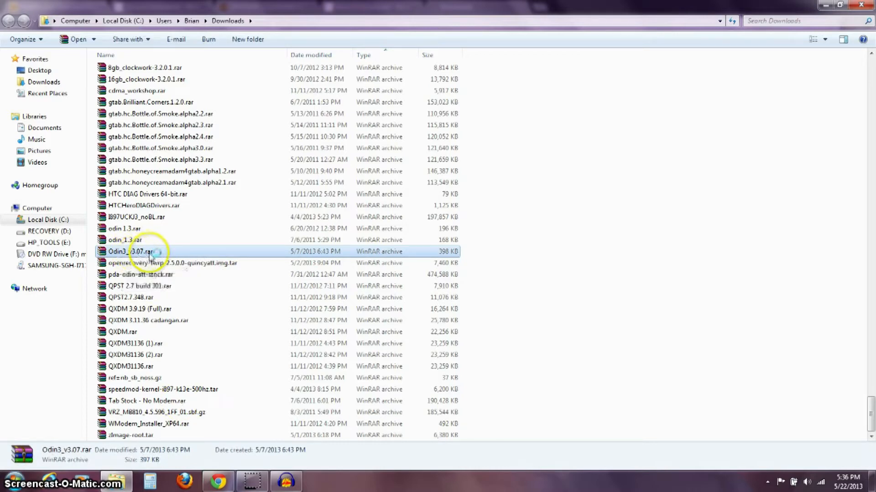
double_click(132, 251)
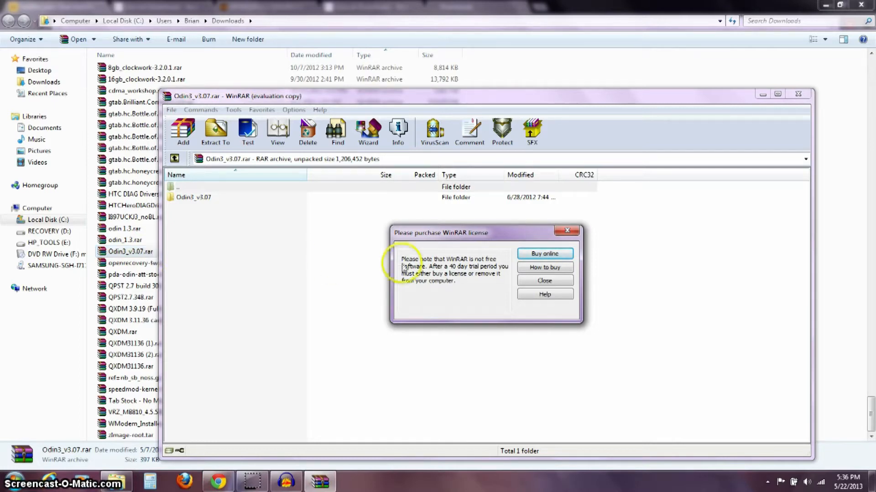
mouse_move(465, 239)
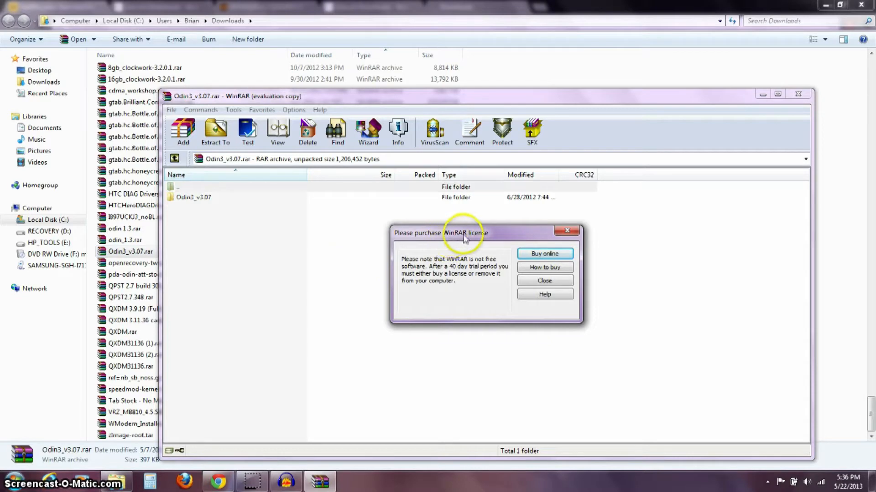
mouse_move(464, 241)
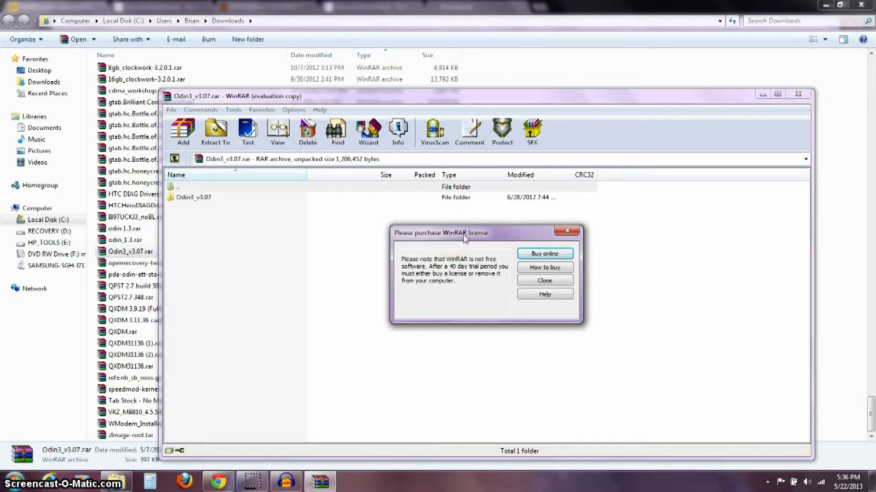
mouse_move(567, 231)
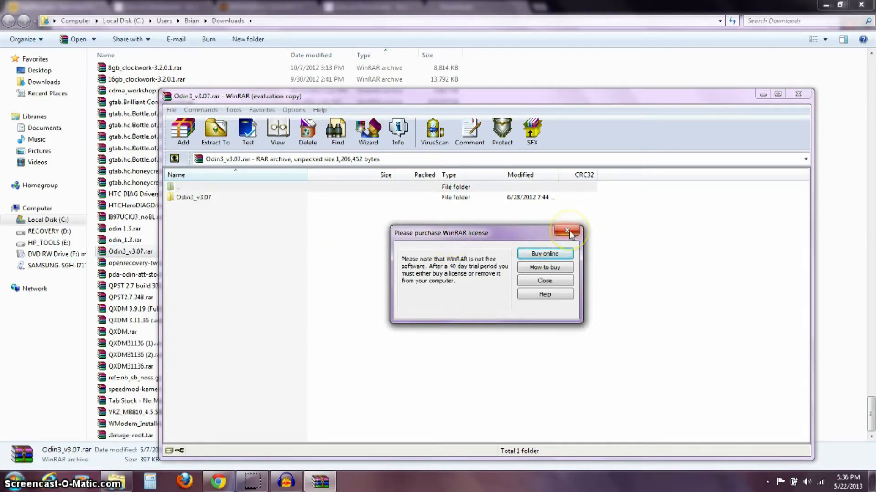
mouse_move(568, 231)
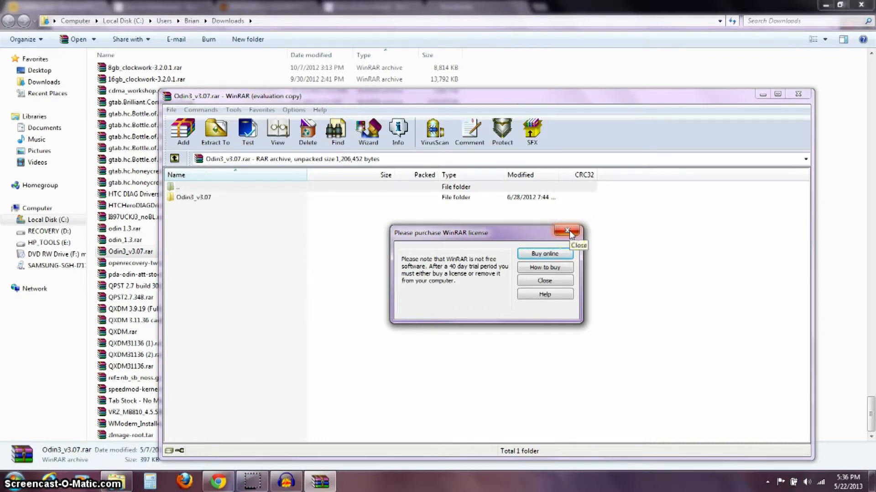
Extract Odin3 v3.07.exe, Odin3.ini, tmax.dll and zlib.dll to the desktop, then close WinRAR.
left_click(567, 232)
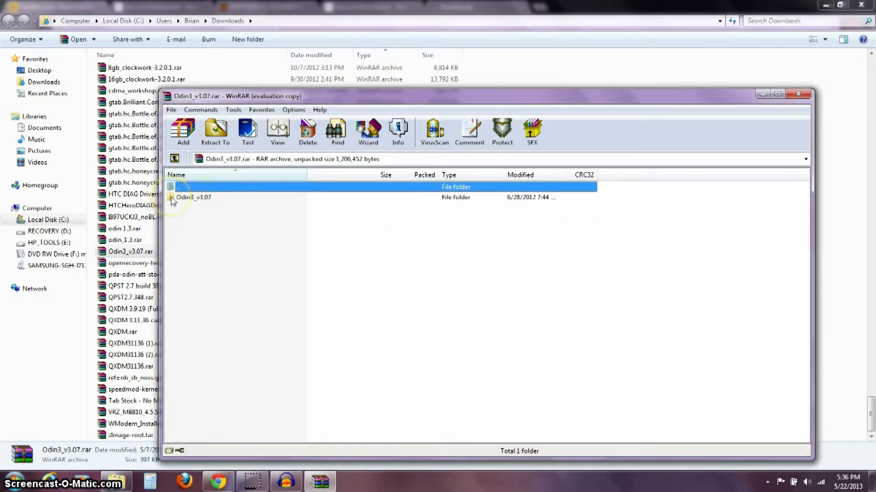
double_click(192, 197)
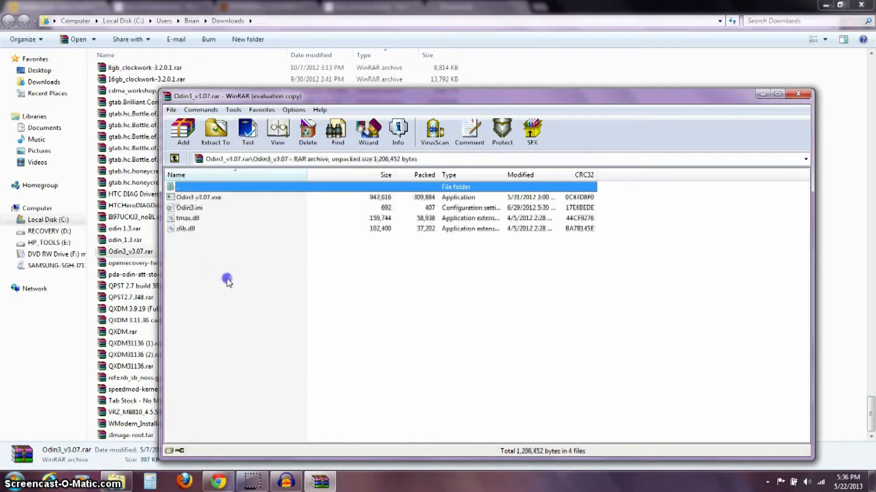
key("ctrl+a")
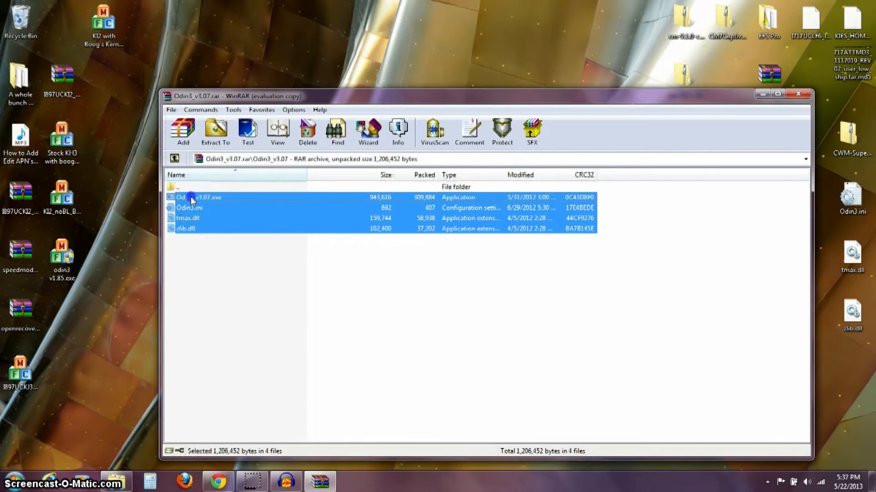
mouse_move(496, 28)
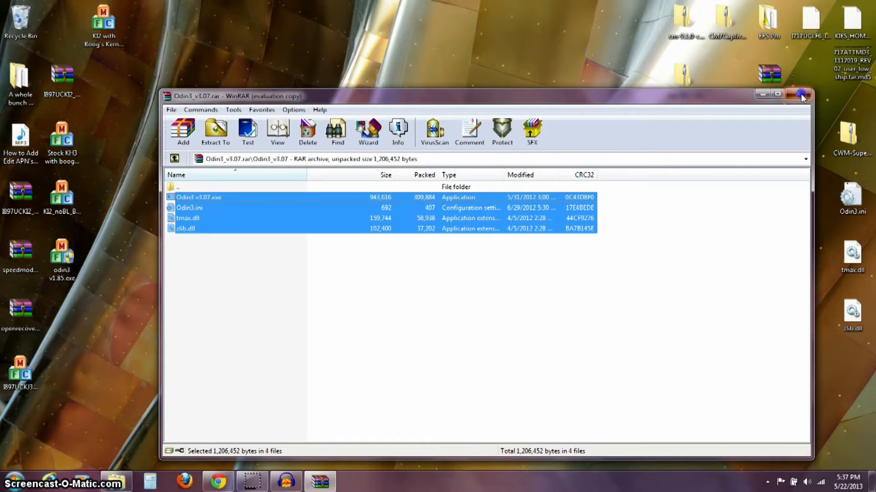
left_click(801, 94)
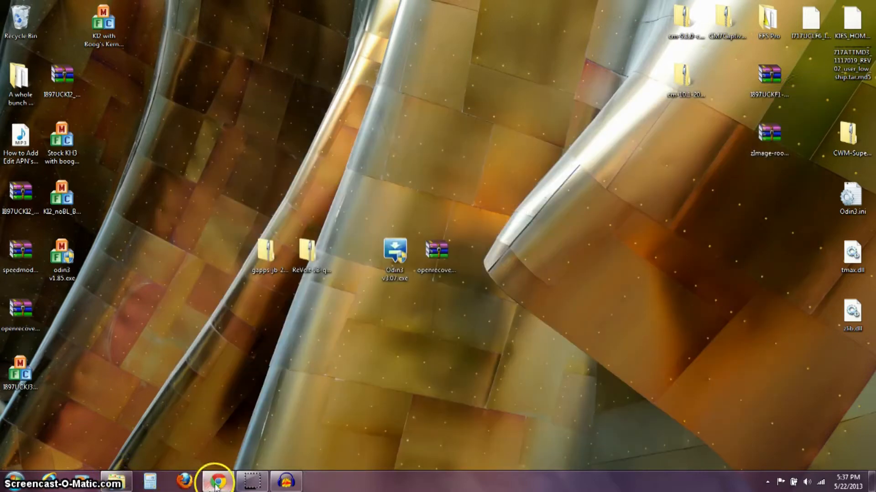
Return to the goo.im sgh-i717 list of TWRP 2.5.0.0 quincyatt downloads.
left_click(215, 480)
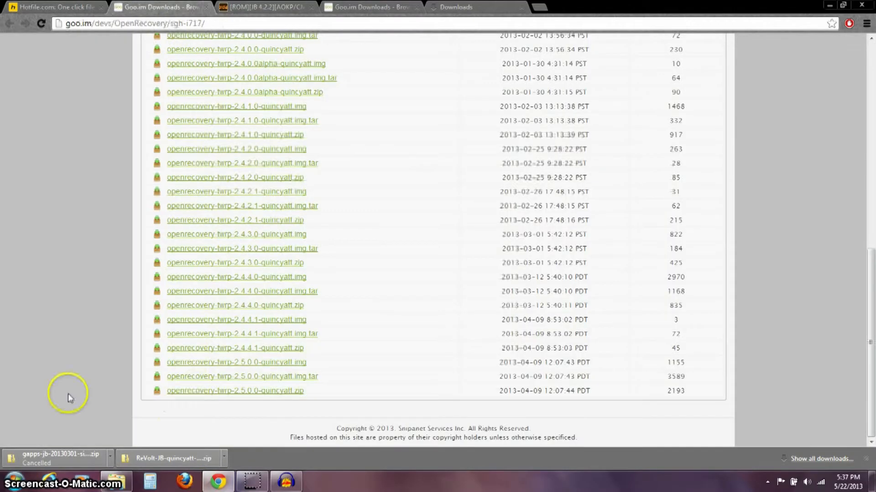
mouse_move(64, 377)
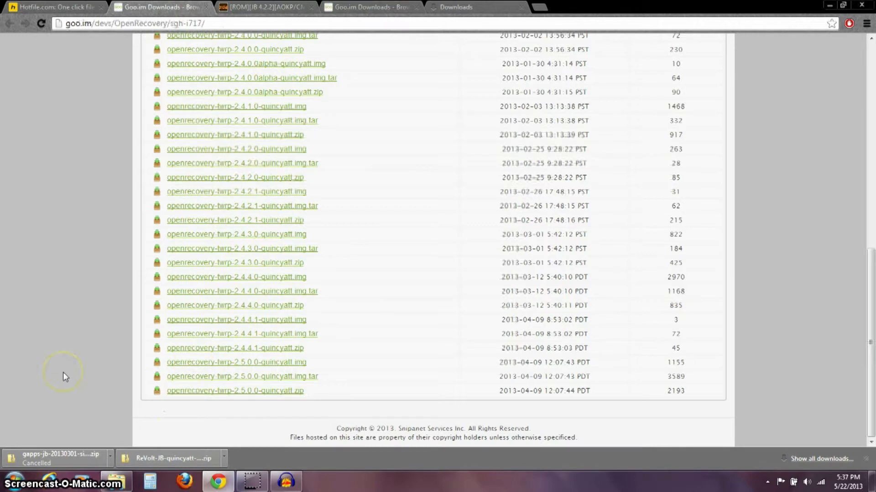
mouse_move(189, 376)
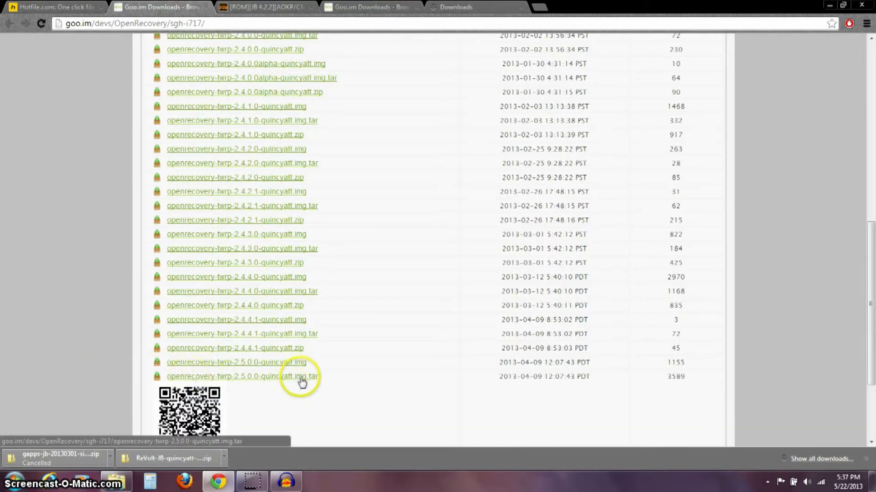
scroll("down", 3)
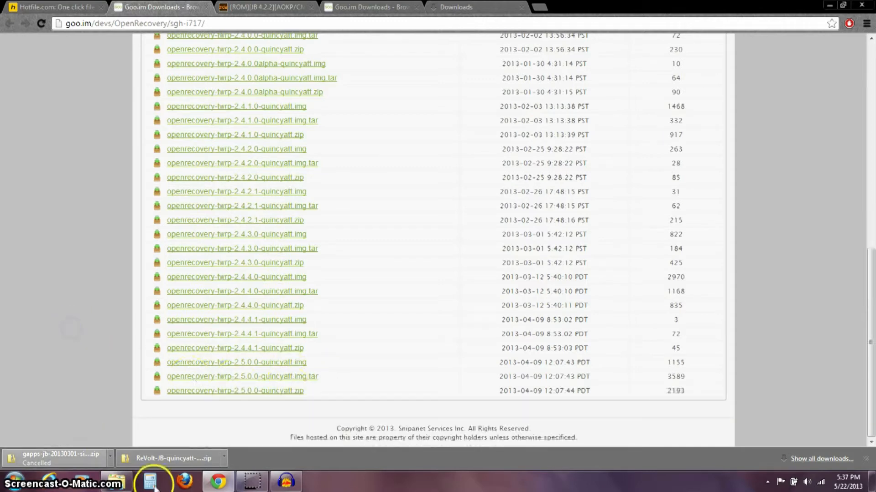
Select openrecovery-twrp-2.5.0.0-quincyatt.img.tar in Downloads, then close the folder.
left_click(149, 480)
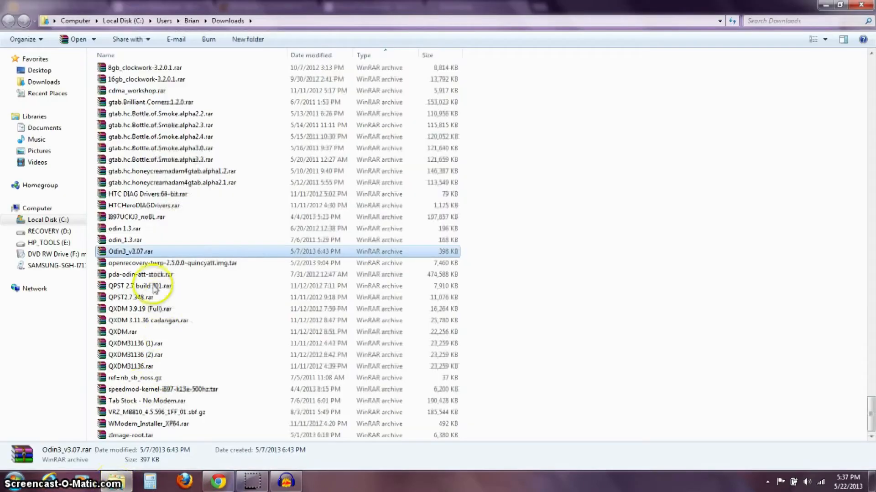
left_click(174, 263)
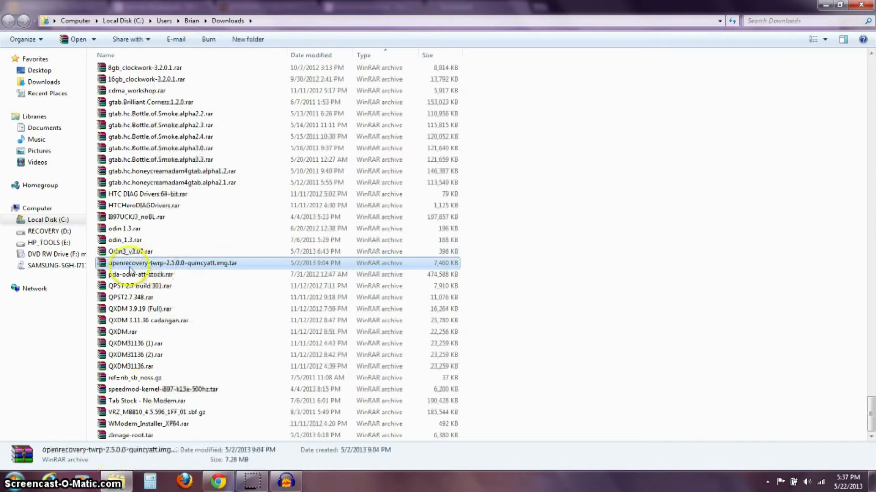
mouse_move(117, 269)
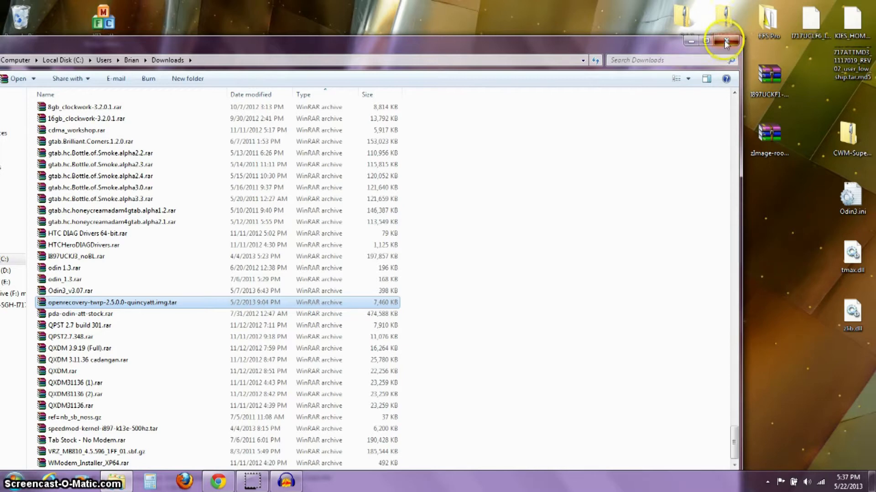
left_click(726, 41)
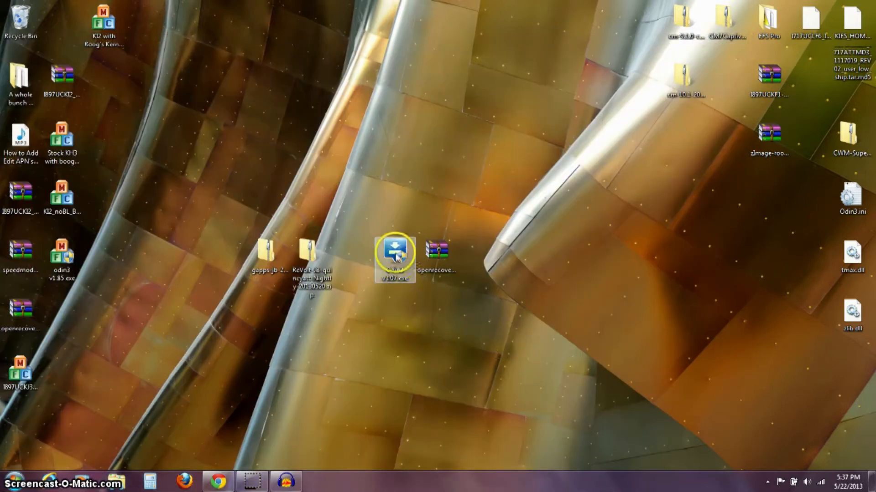
mouse_move(395, 257)
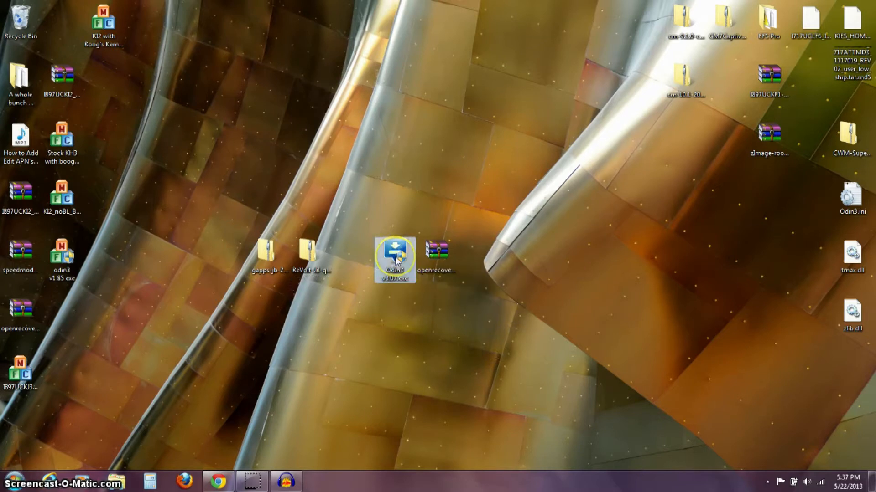
mouse_move(437, 252)
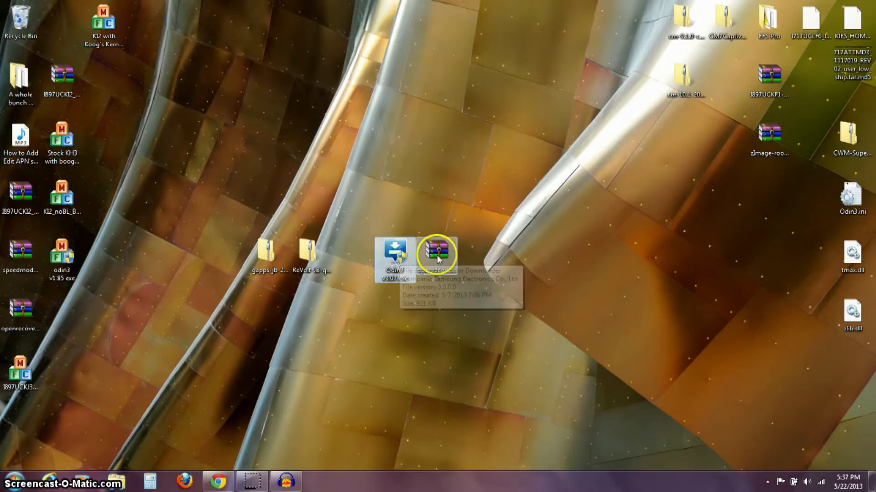
mouse_move(274, 254)
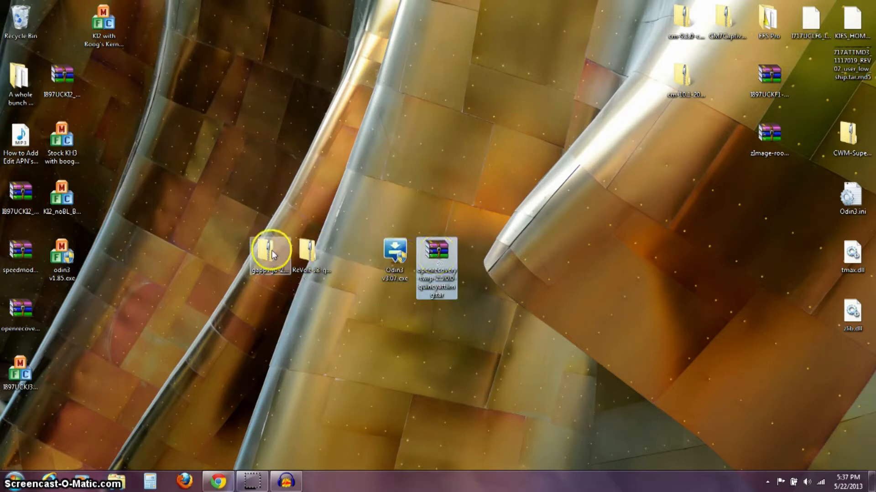
mouse_move(407, 248)
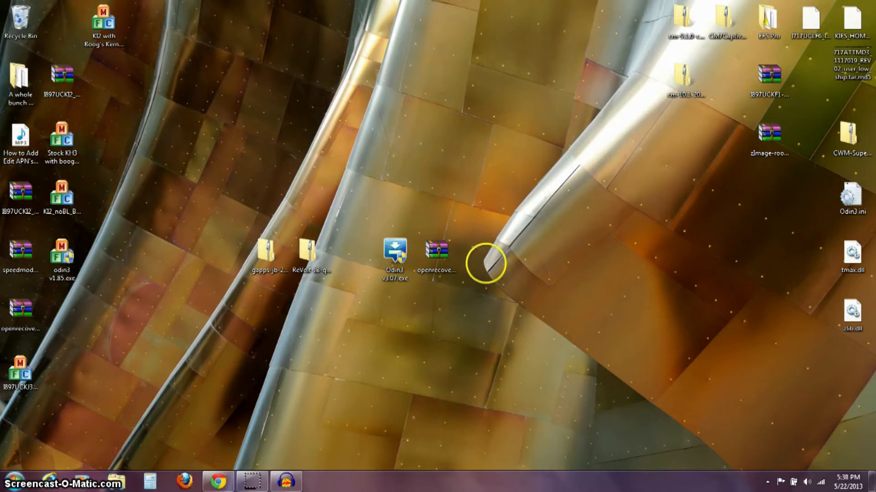
Run Odin3 v3.07.exe from its desktop icon.
double_click(394, 254)
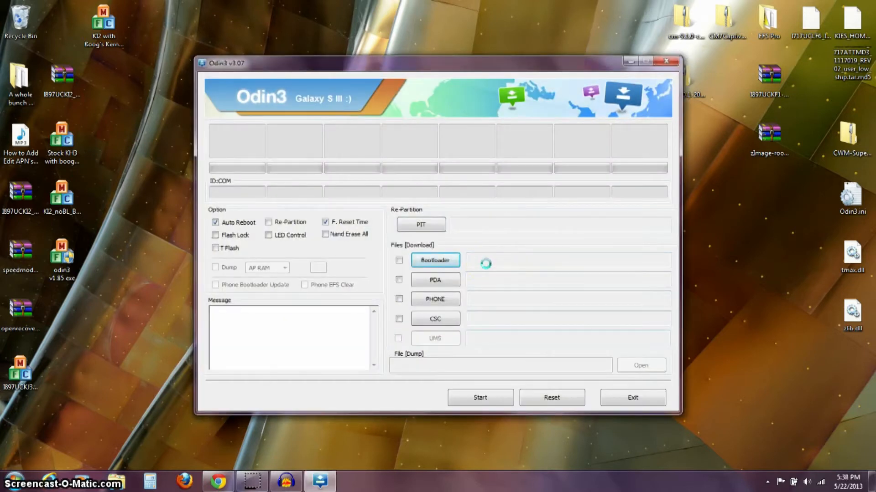